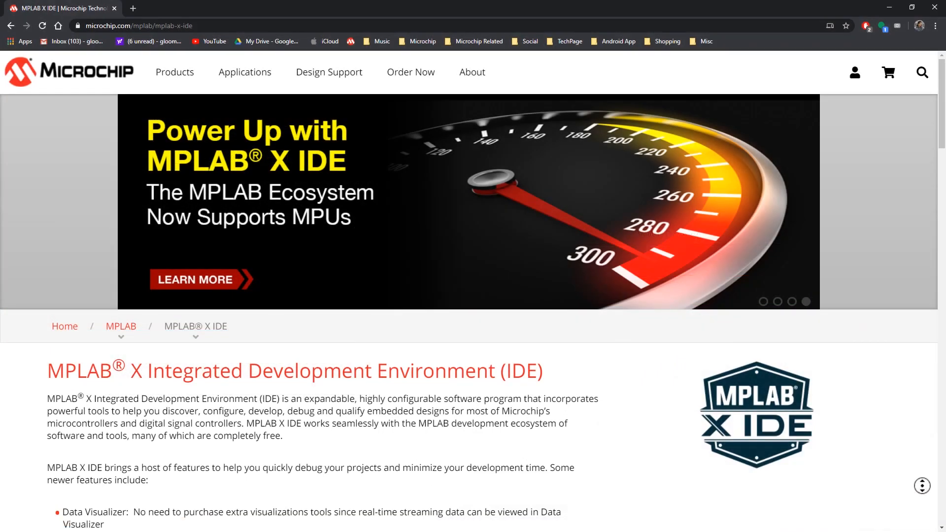
Scroll through the MPLAB Code Configurator product page overview on microchip.com.
scroll(down, 3)
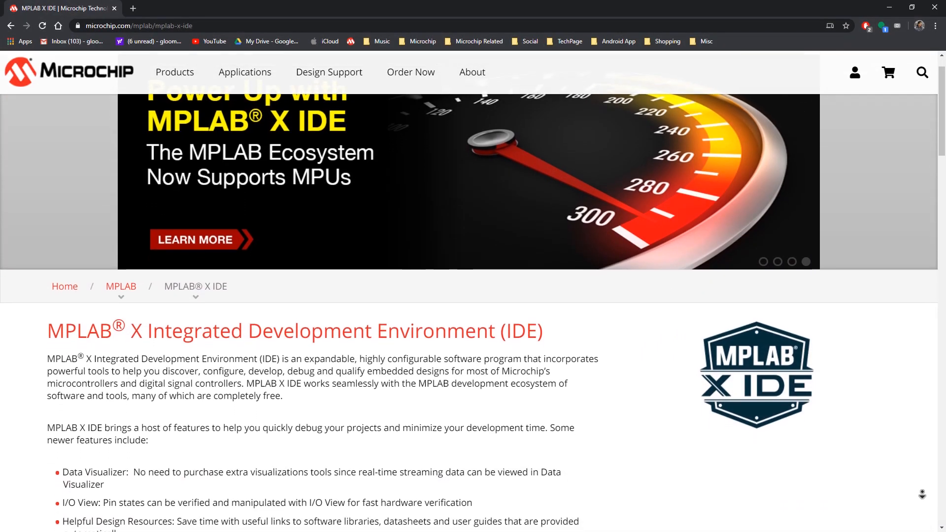
scroll(down, 3)
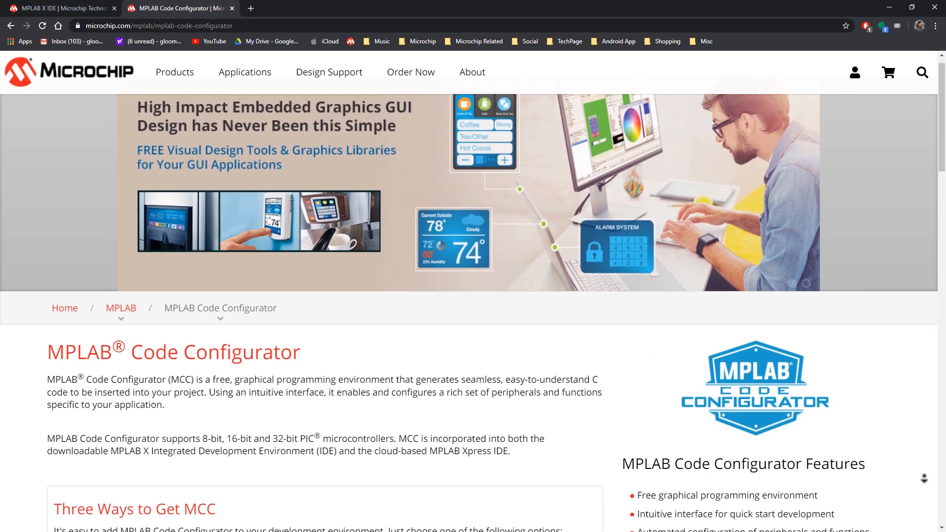
scroll(down, 3)
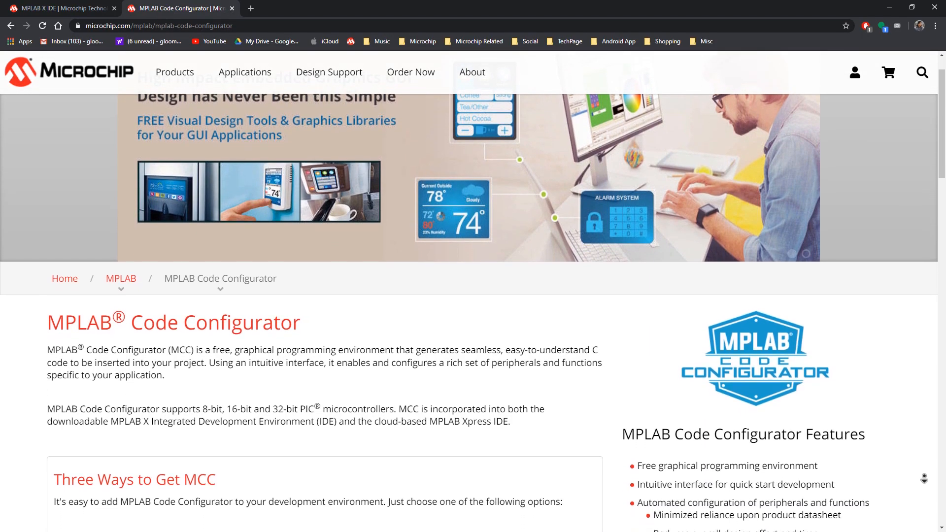
scroll(down, 3)
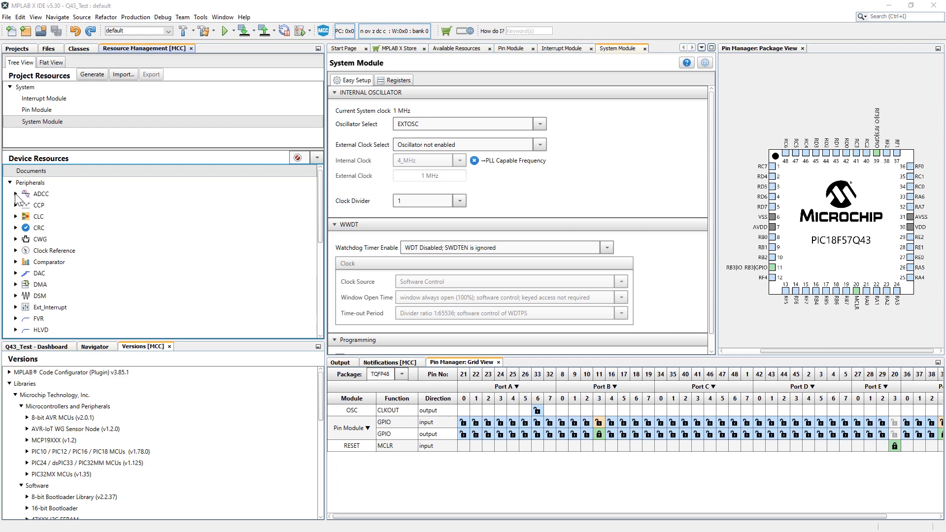
Expand ADCC under Peripherals in Device Resources to list its two libraries.
click(16, 194)
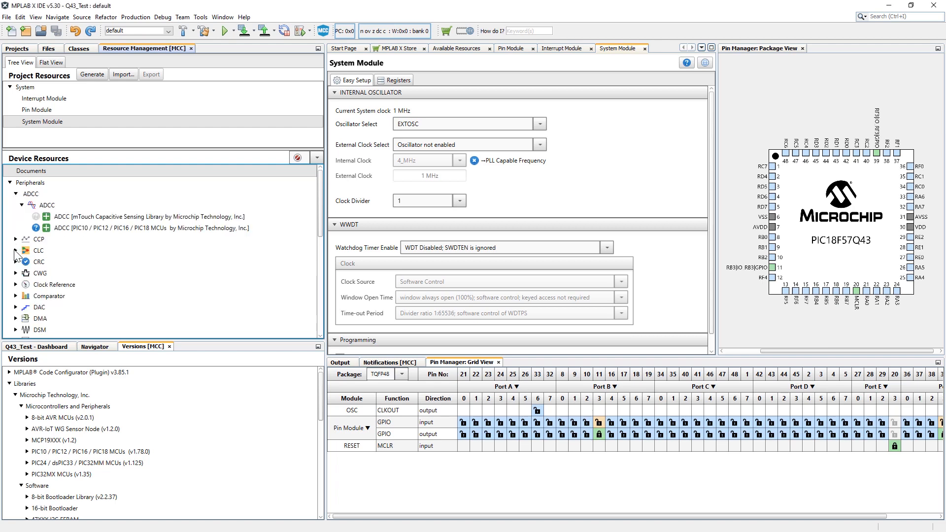